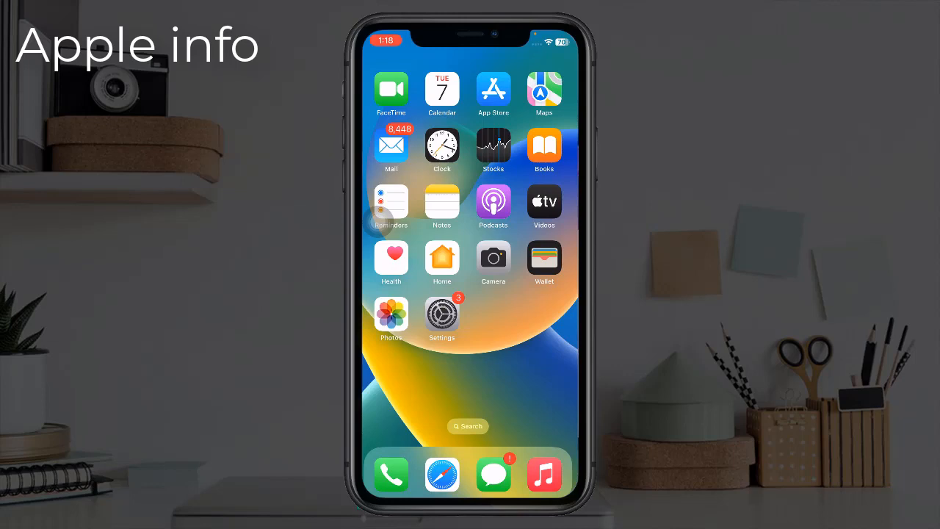
Swipe across the Home Screen pages and launch the Shortcuts app.
{"action": "scroll", "scroll_direction": "left", "scroll_amount": 3}
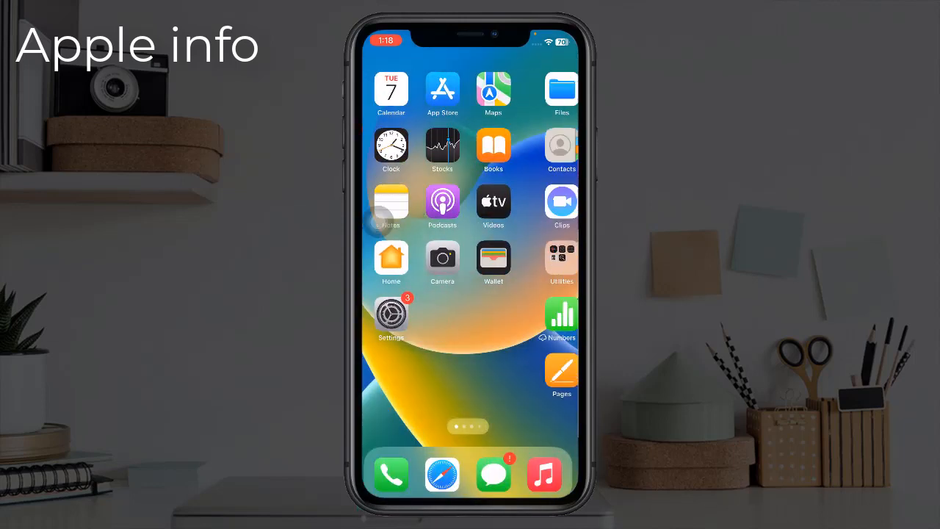
{"action": "scroll", "scroll_direction": "left", "scroll_amount": 3}
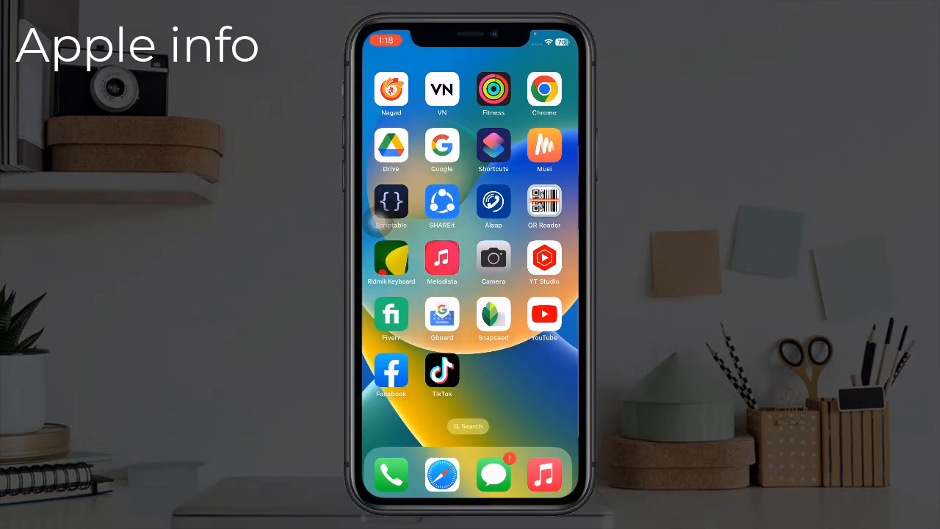
{"action": "left_click", "coordinate": [492, 145]}
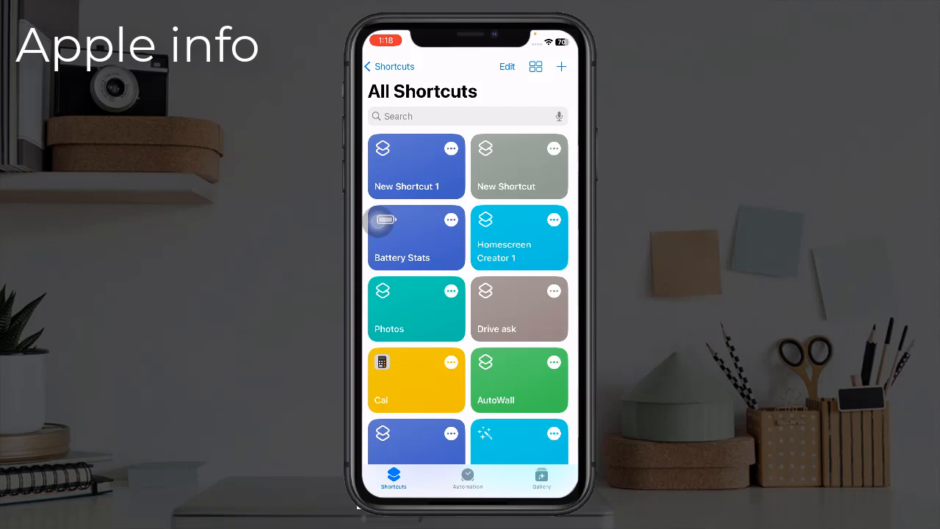
From the Automation page, create a personal automation and browse the triggers down to Battery Level.
{"action": "left_click", "coordinate": [468, 478]}
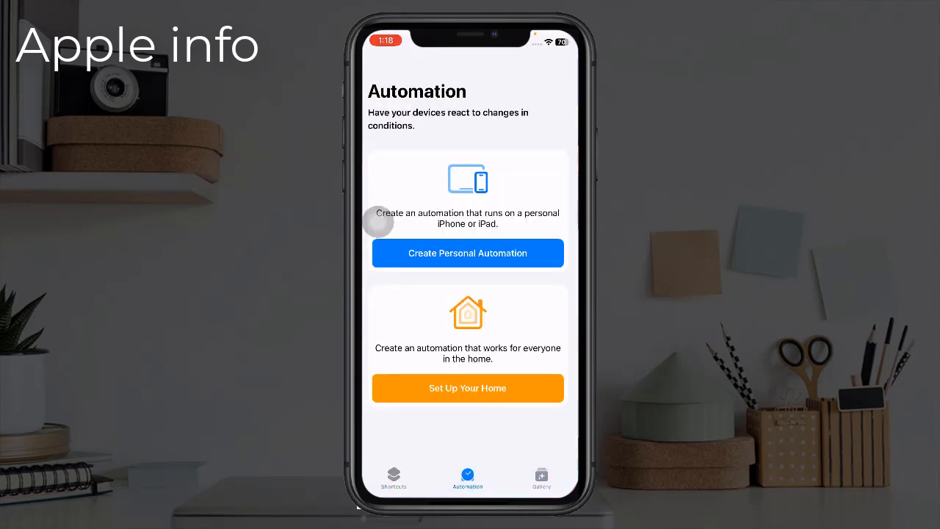
{"action": "left_click", "coordinate": [467, 253]}
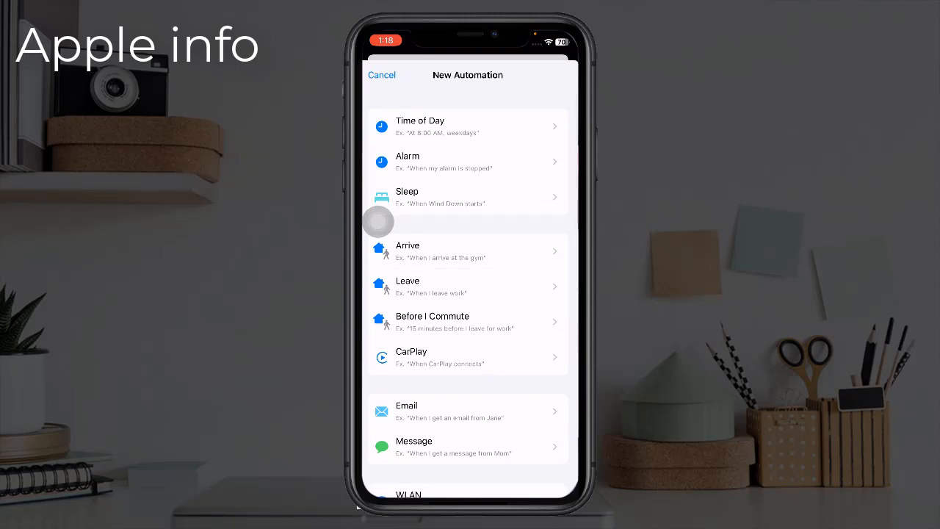
{"action": "scroll", "scroll_direction": "down", "scroll_amount": 3}
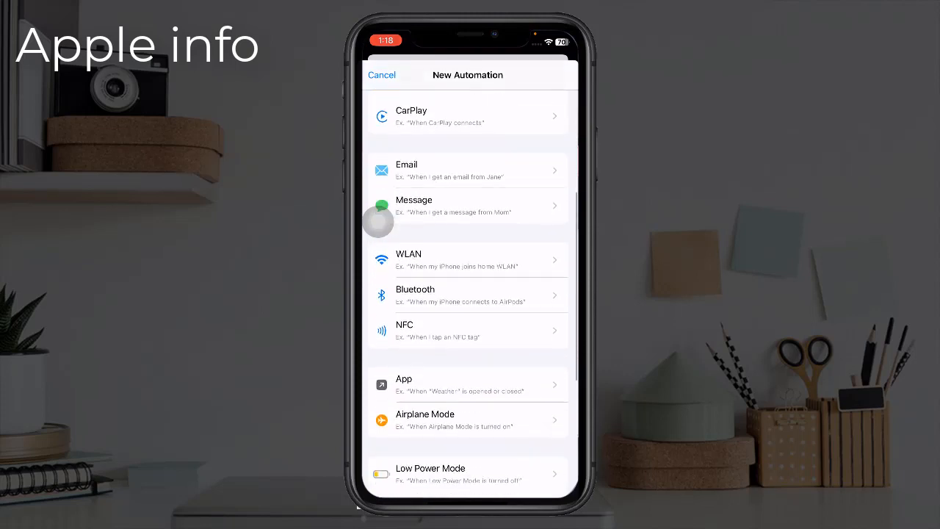
{"action": "scroll", "scroll_direction": "down", "scroll_amount": 3}
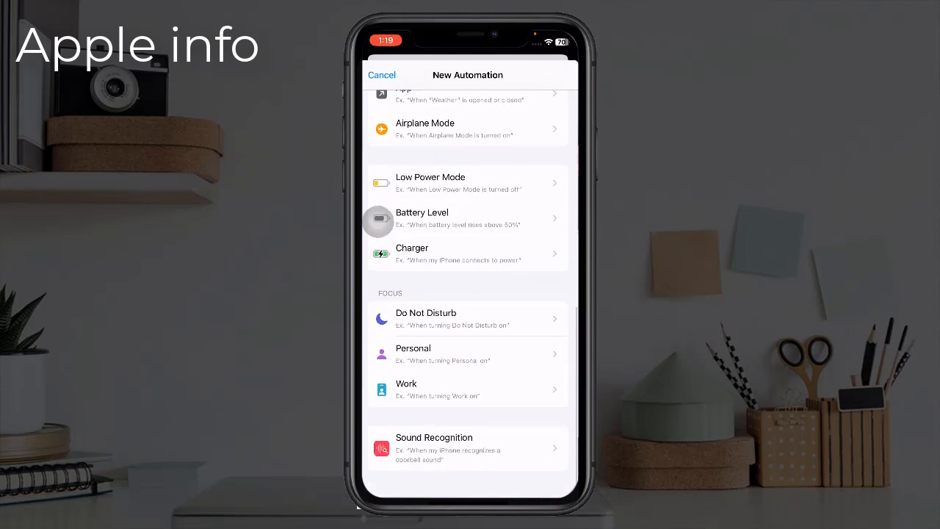
Choose a Battery Level trigger that fires when the battery equals 100%, then continue to actions.
{"action": "left_click", "coordinate": [467, 218]}
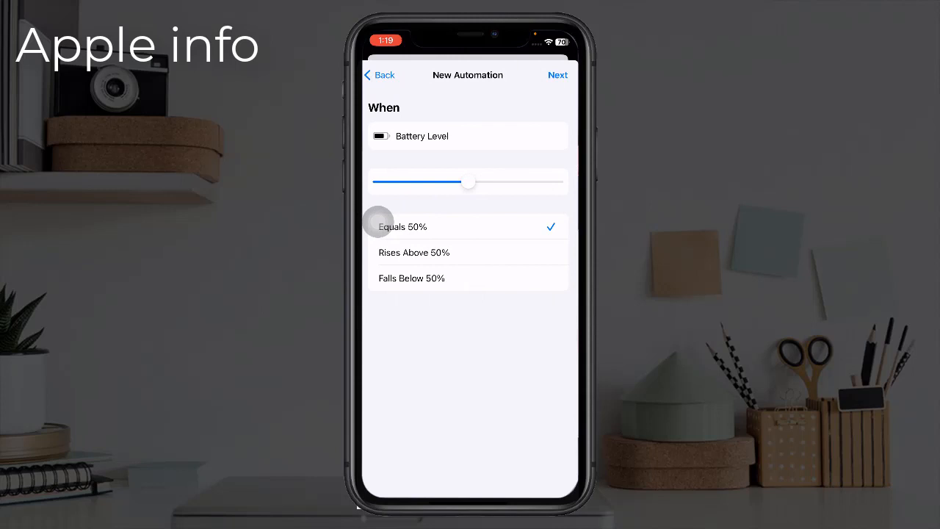
{"action": "left_click_drag", "start_coordinate": [469, 181], "coordinate": [558, 182]}
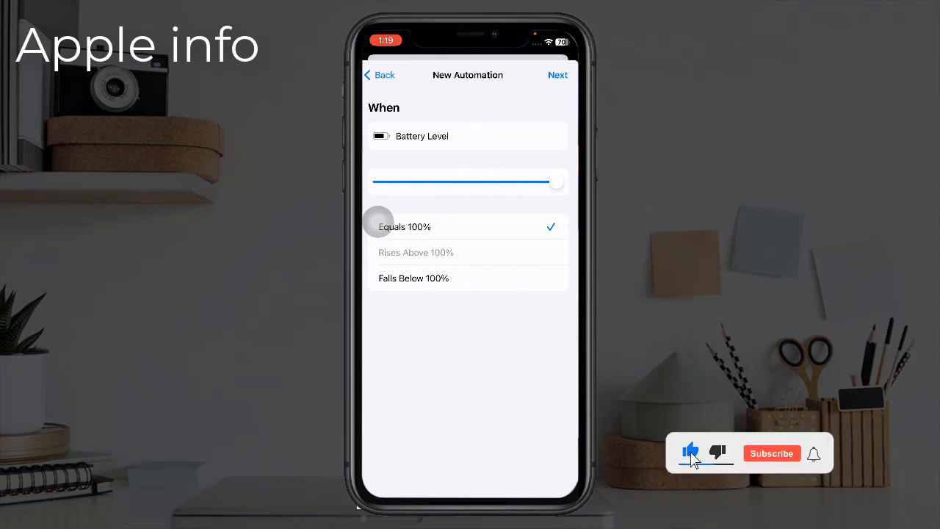
{"action": "left_click", "coordinate": [772, 453]}
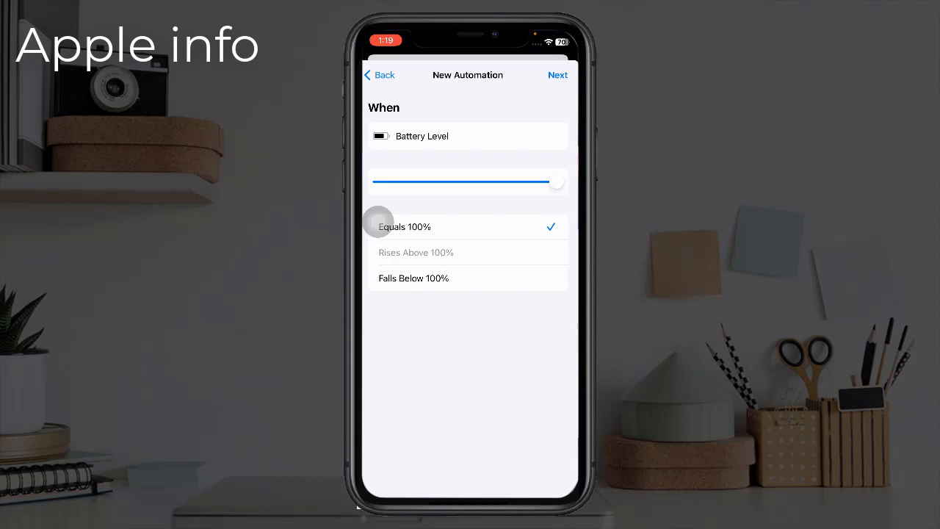
{"action": "left_click", "coordinate": [557, 75]}
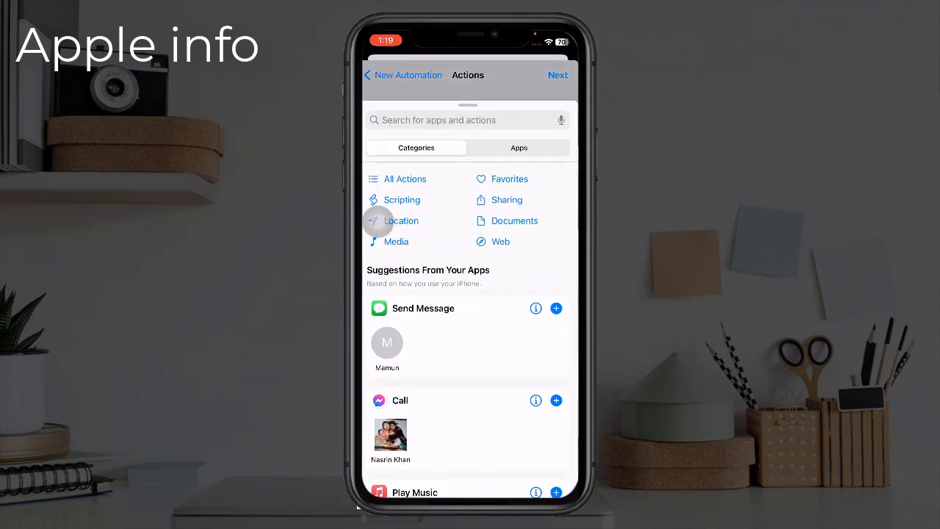
Search the actions for 'Notif' and add the Show Notification action.
{"action": "left_click", "coordinate": [441, 119]}
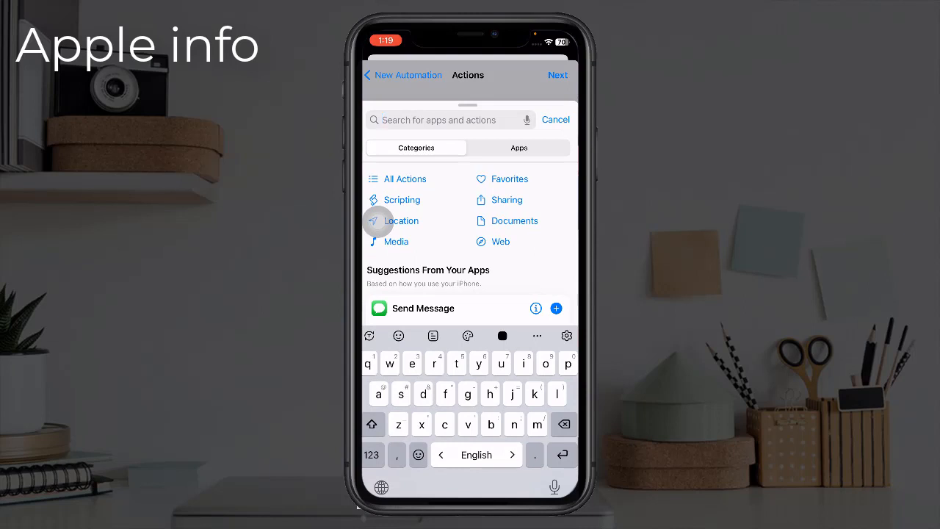
{"action": "type", "text": "Notif"}
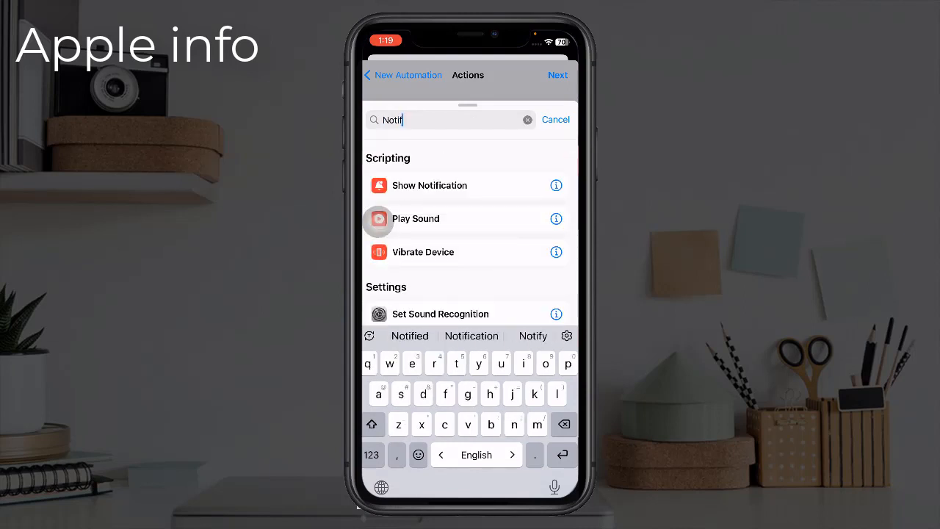
{"action": "key", "text": "t"}
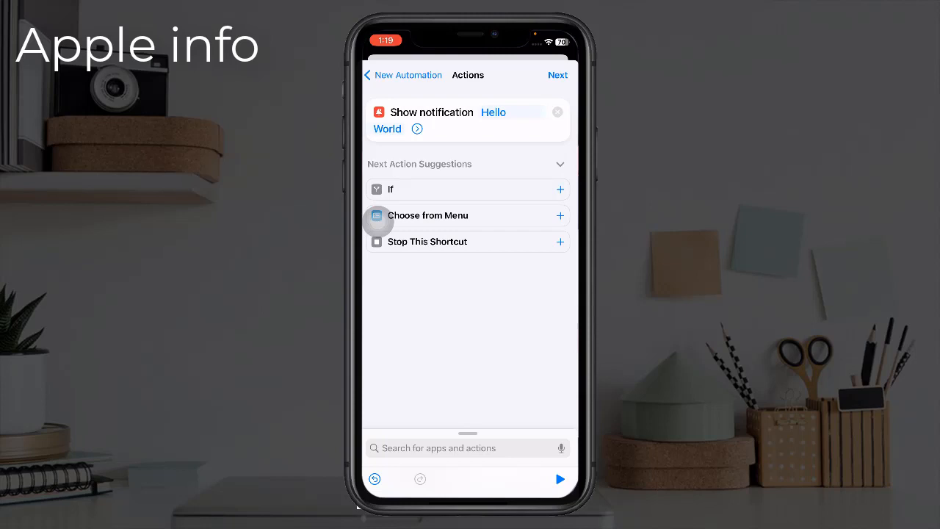
Replace the notification's 'Hello World' message with 'Fully Charged' and continue to the summary.
{"action": "left_click", "coordinate": [492, 112]}
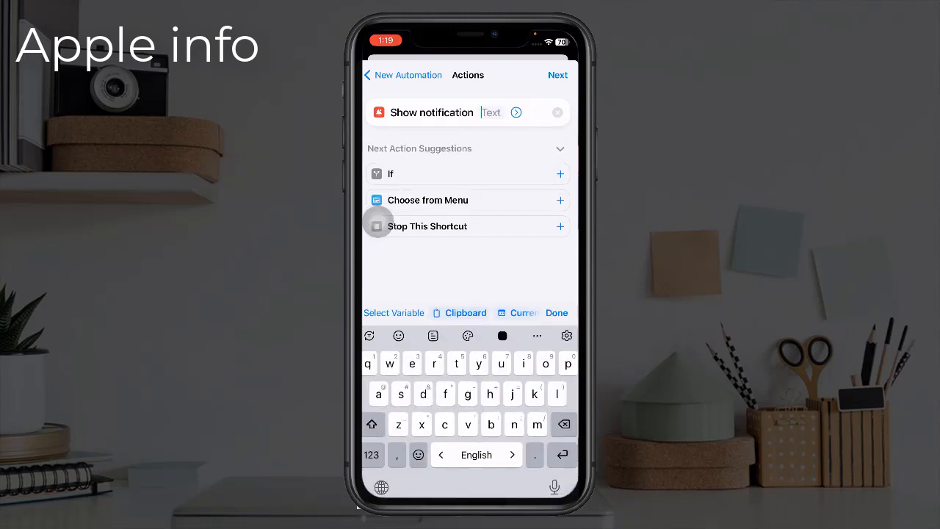
{"action": "type", "text": "Fully"}
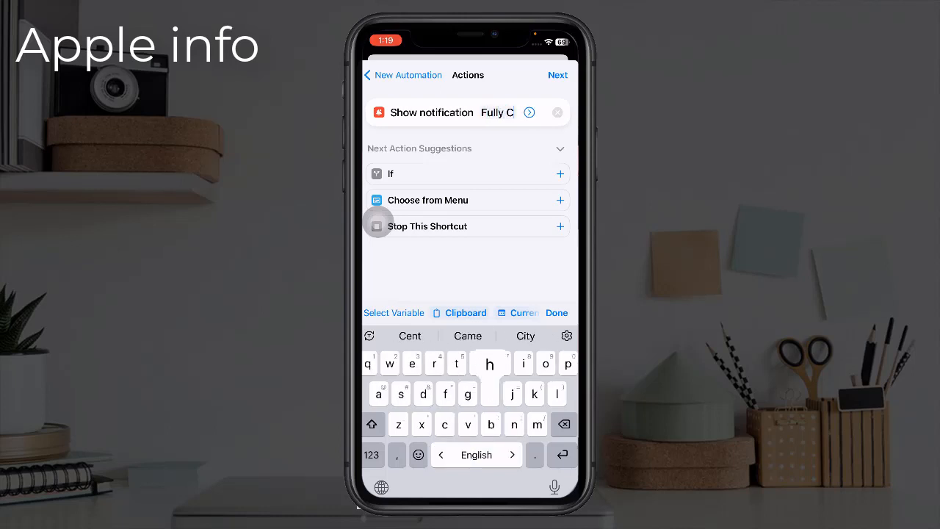
{"action": "type", "text": "Charged"}
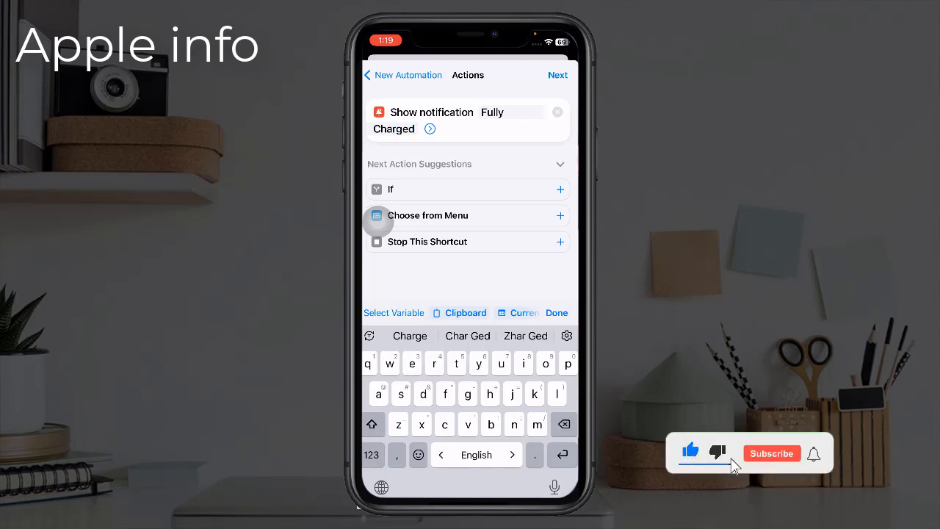
{"action": "left_click", "coordinate": [772, 453]}
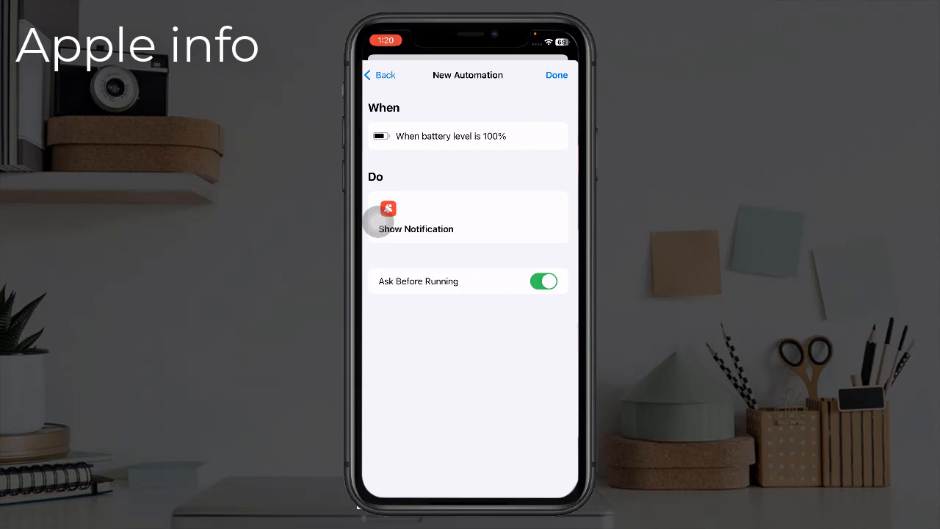
Turn off Ask Before Running with Don't Ask, then expand the notification to confirm Play Sound is on.
{"action": "left_click", "coordinate": [543, 281]}
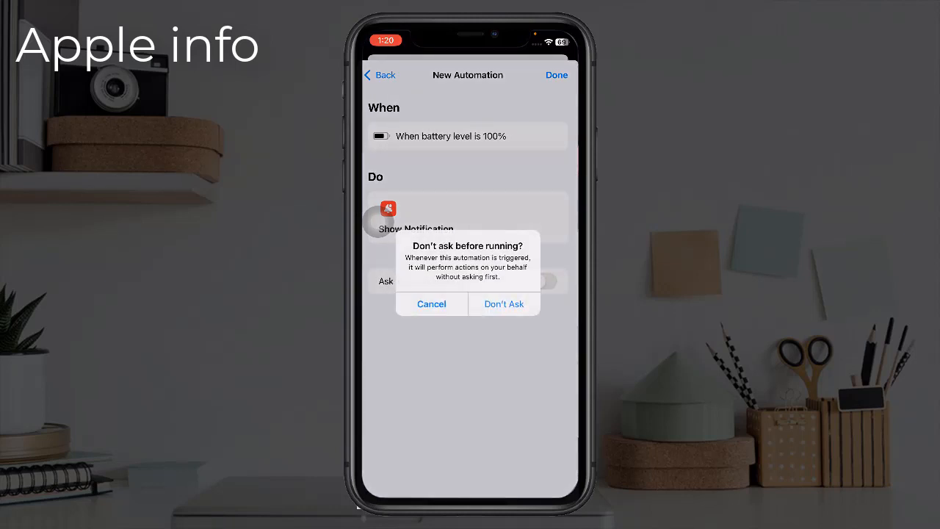
{"action": "left_click", "coordinate": [504, 304]}
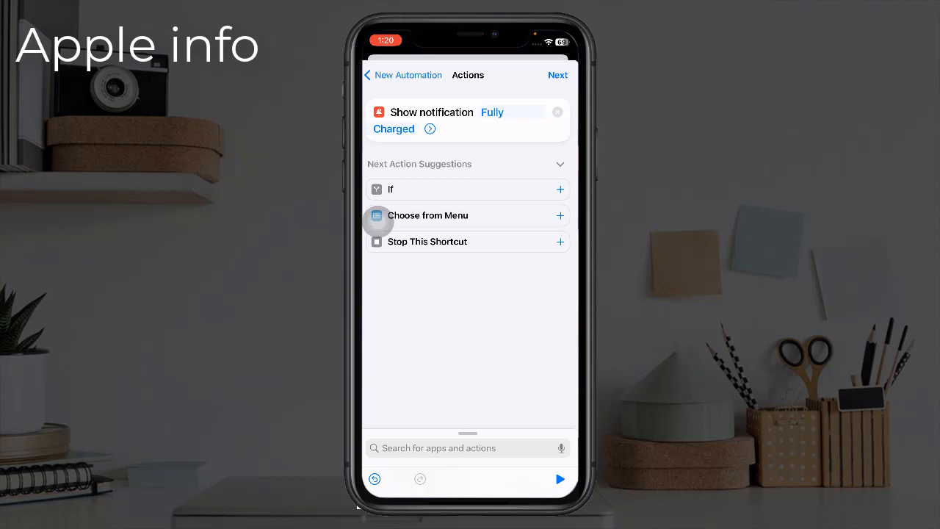
{"action": "left_click", "coordinate": [429, 129]}
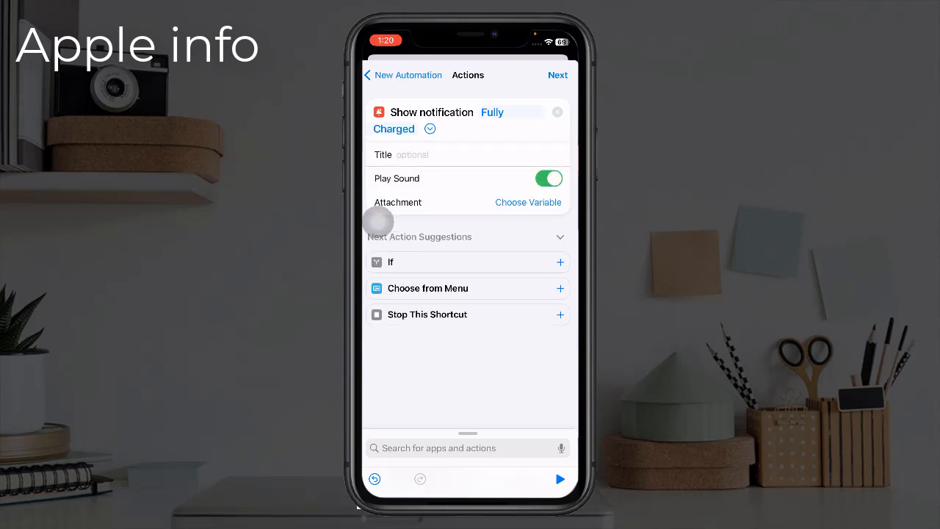